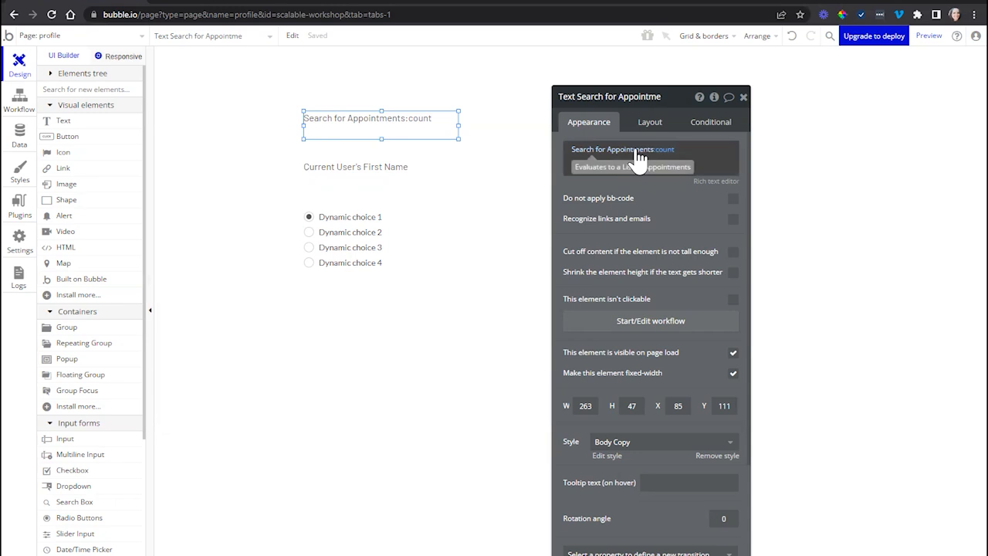
mouse_move(654, 61)
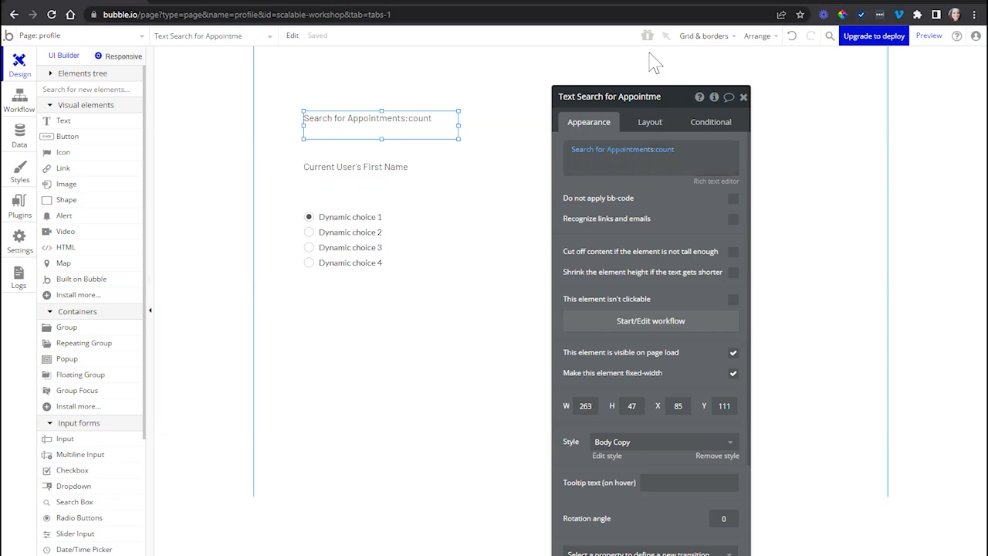